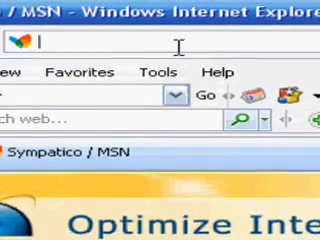
{"action": "type", "text": "www."}
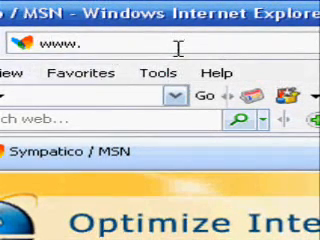
{"action": "type", "text": "download."}
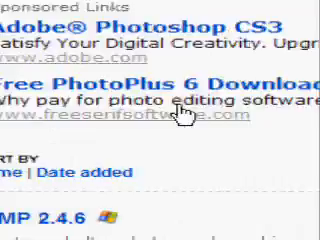
Step: Scroll through the results past sponsored links to locate the GIMP 2.4.6 Windows listing
{"action": "scroll", "scroll_direction": "down", "scroll_amount": 3}
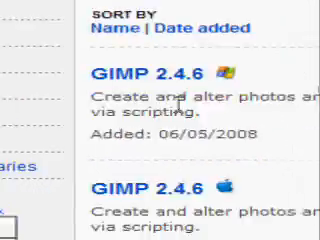
{"action": "scroll", "scroll_direction": "up", "scroll_amount": 3}
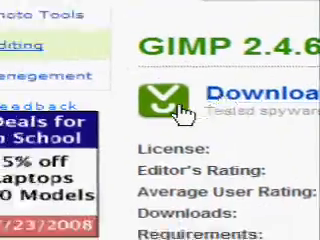
Step: Download the gimp-2.4.6-i686-setup installer from the GIMP 2.4.6 page
{"action": "left_click", "coordinate": [192, 97]}
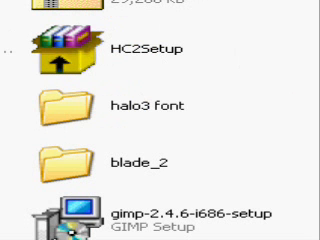
Step: Scroll the My Downloads folder to show gimp-2.4.6-i686-setup
{"action": "left_click", "coordinate": [63, 107]}
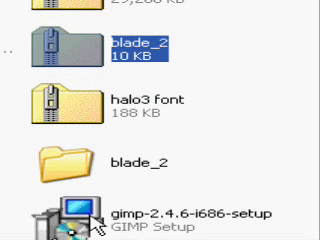
{"action": "mouse_move", "coordinate": [183, 115]}
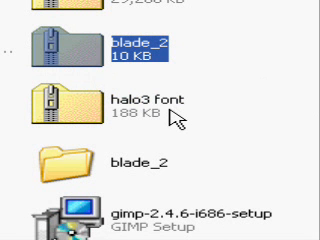
{"action": "scroll", "scroll_direction": "down", "scroll_amount": 3}
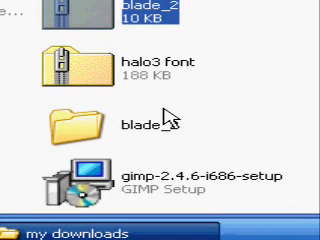